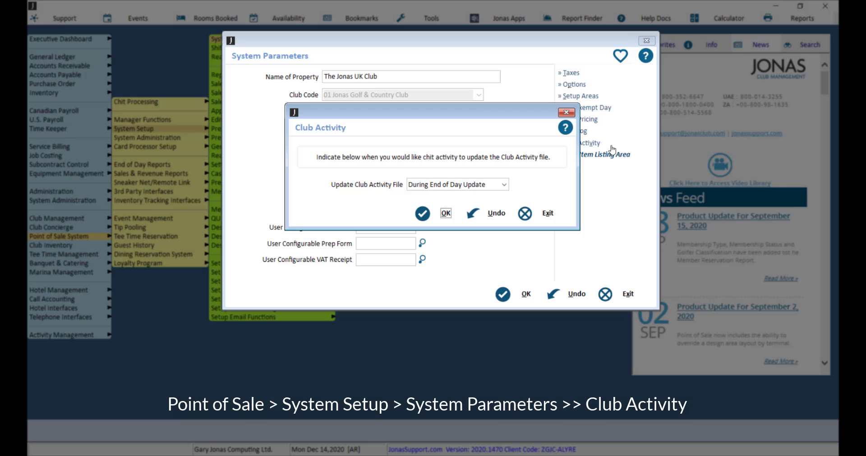
mouse_move(511, 185)
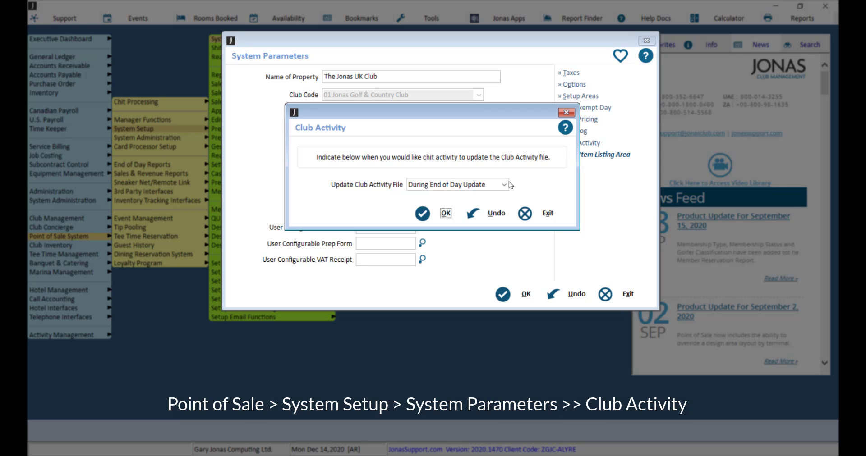
- Review Point of Sale's Update Club Activity File choices and keep End of Day update
left_click(501, 185)
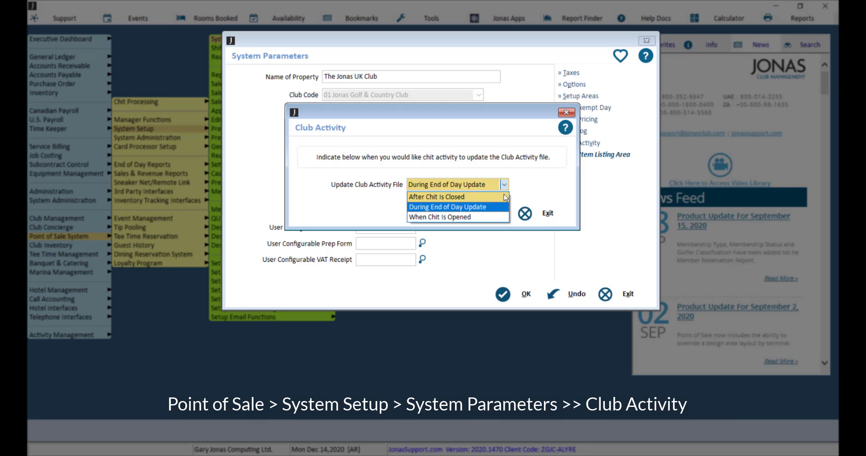
left_click(439, 217)
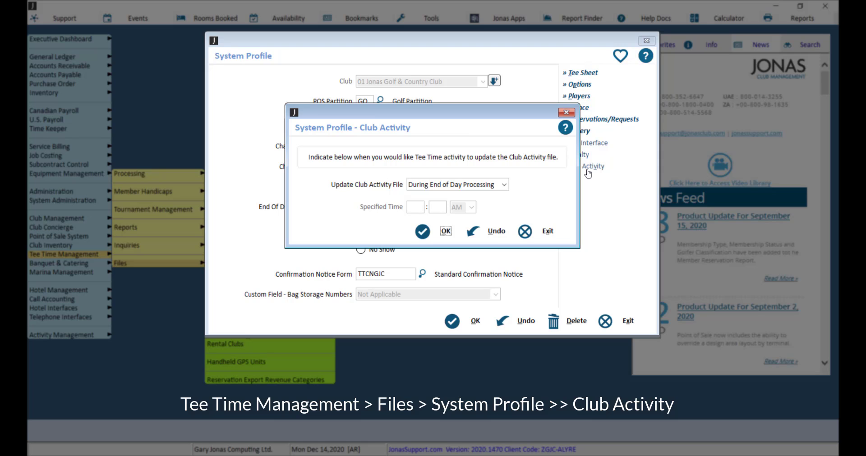
- Review Tee Time's three update timings and choose At Specified Time
left_click(505, 184)
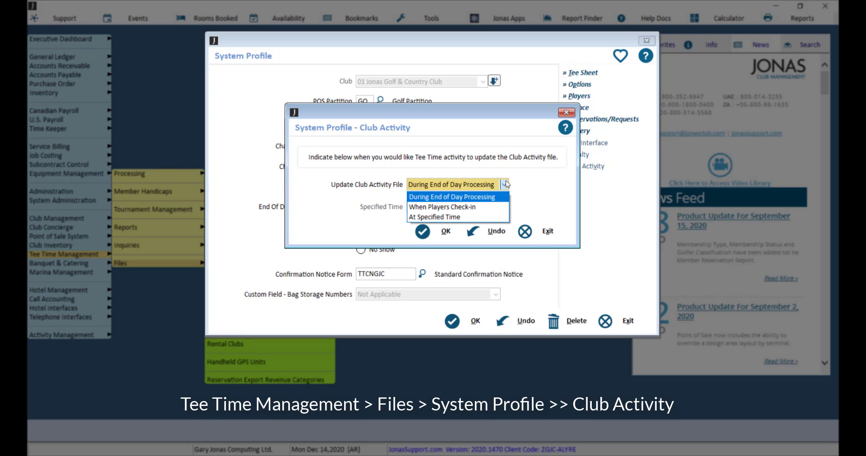
left_click(442, 208)
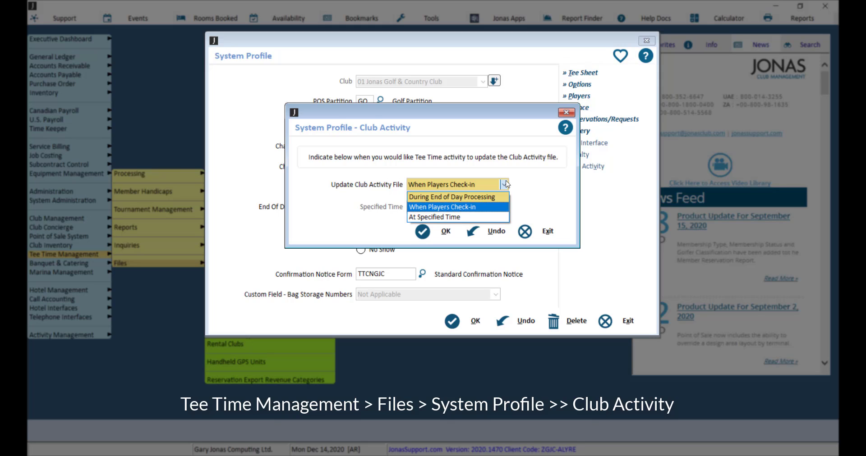
left_click(448, 217)
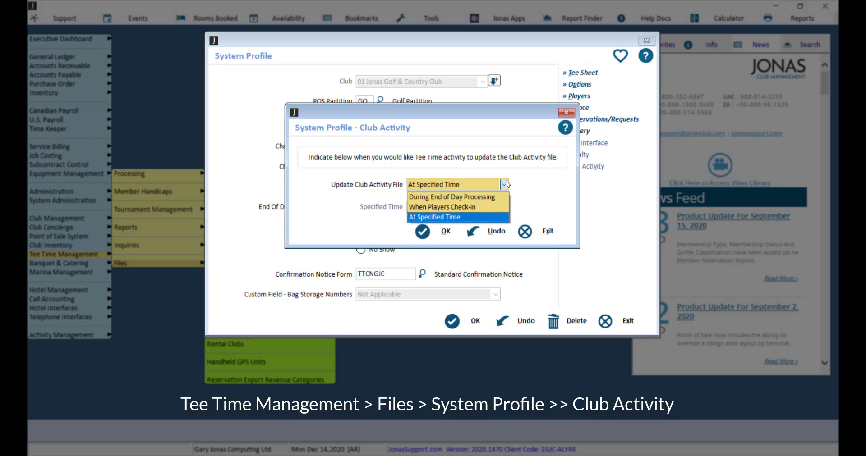
left_click(436, 216)
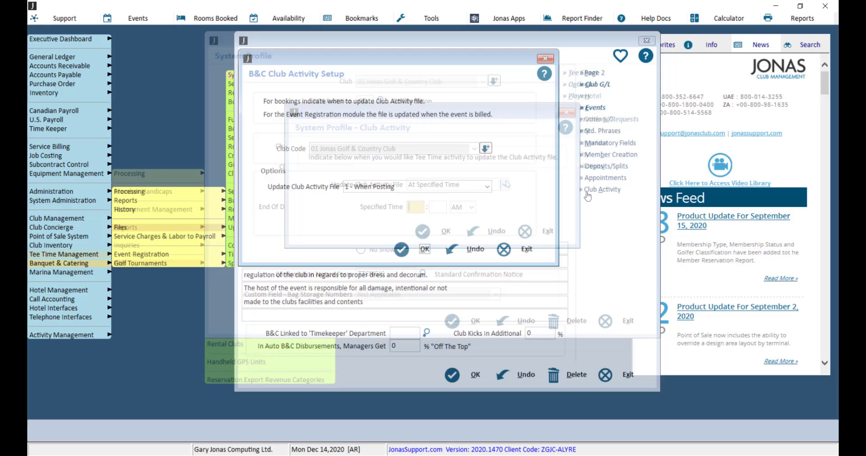
- In Banquet & Catering's Club Activity Setup, keep Update When Posting and view a booking's details
left_click(424, 249)
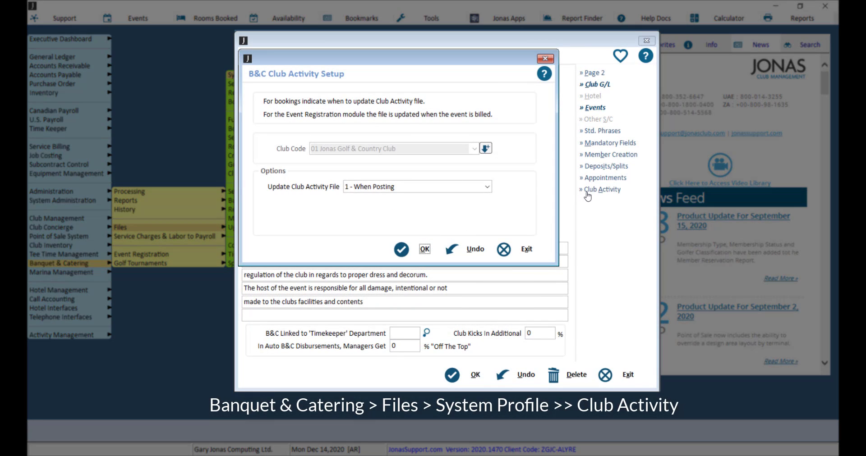
left_click(486, 185)
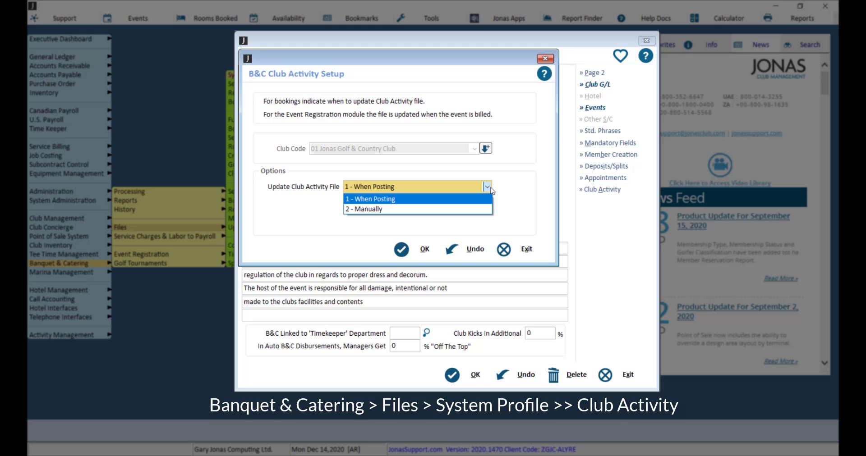
left_click(364, 209)
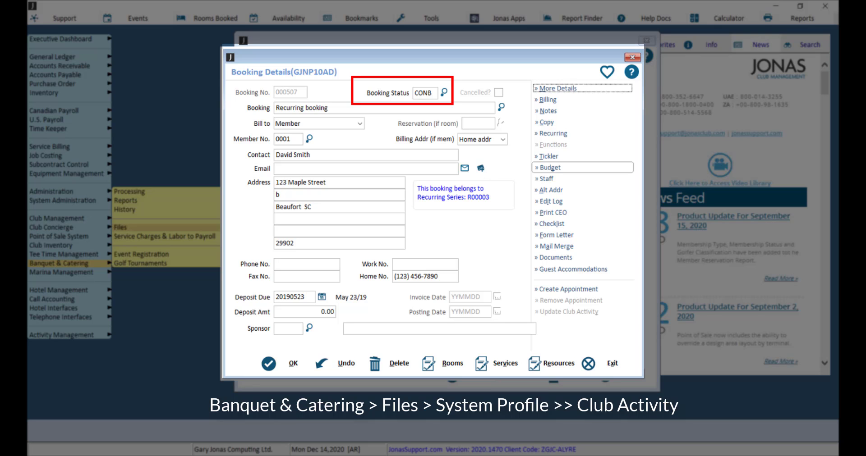
left_click(486, 186)
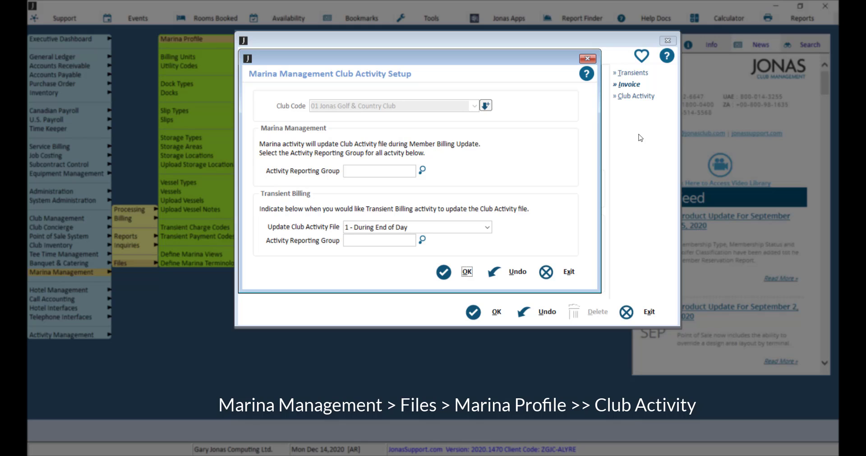
mouse_move(507, 239)
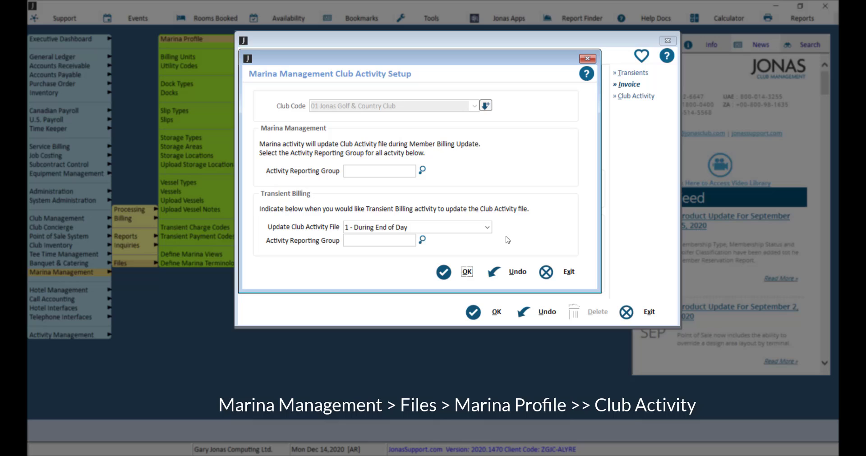
- Set Marina Transient Billing's Club Activity update to 2 - After Check In
left_click(486, 227)
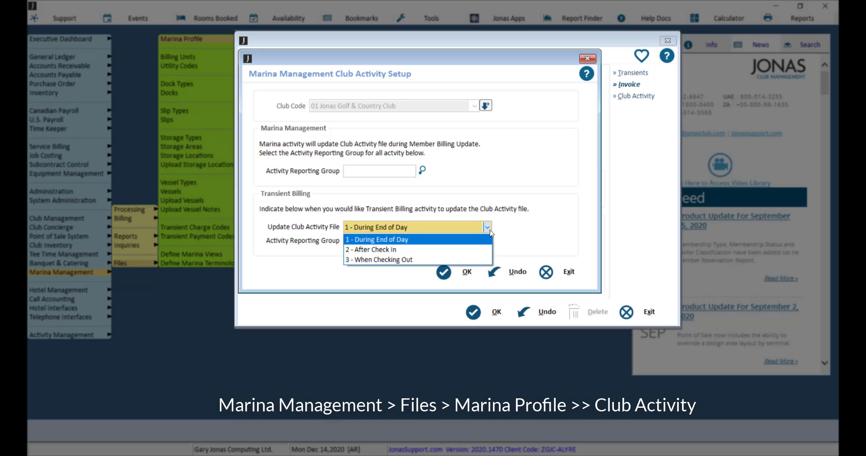
left_click(371, 249)
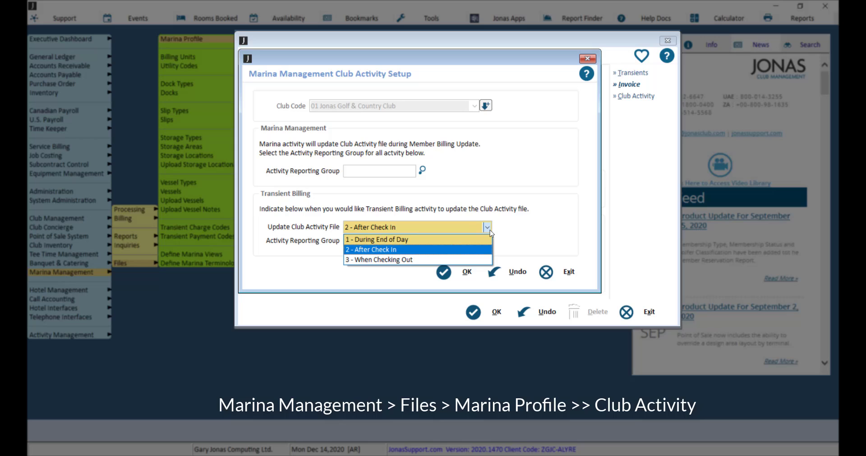
left_click(380, 260)
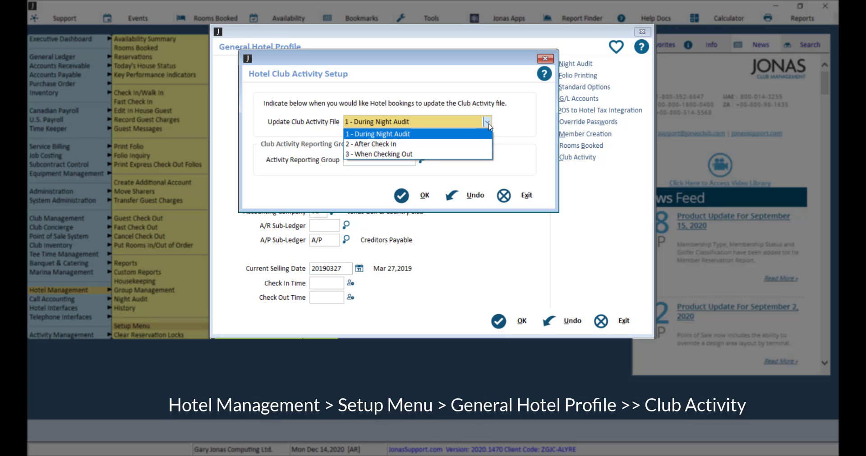
- Set Hotel bookings' Club Activity update to 2 - After Check In
left_click(372, 144)
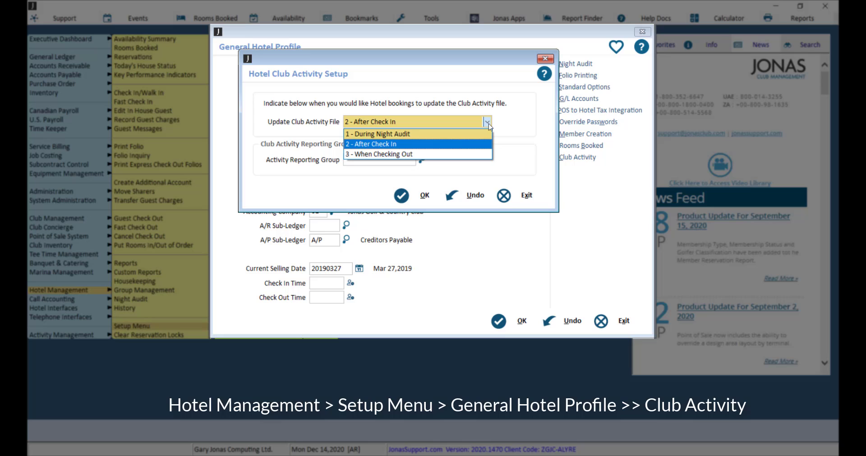
left_click(378, 154)
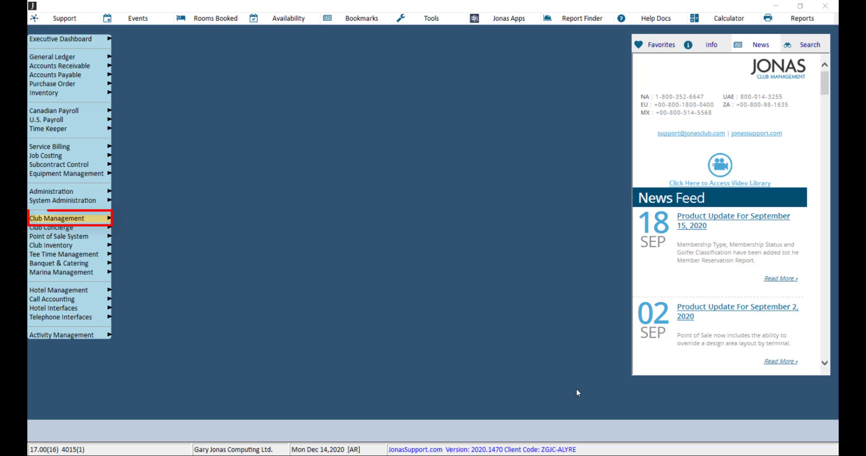
- Navigate Club Management > Reports > Member Reporting to the Member Visits Report
left_click(58, 219)
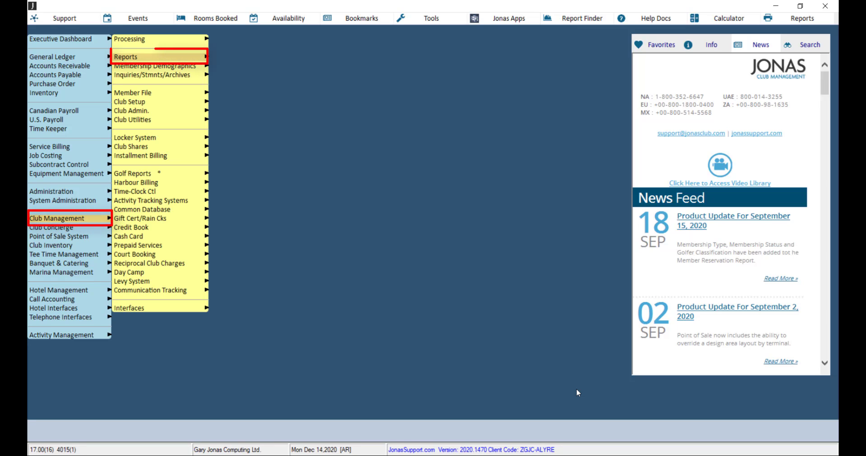
left_click(126, 57)
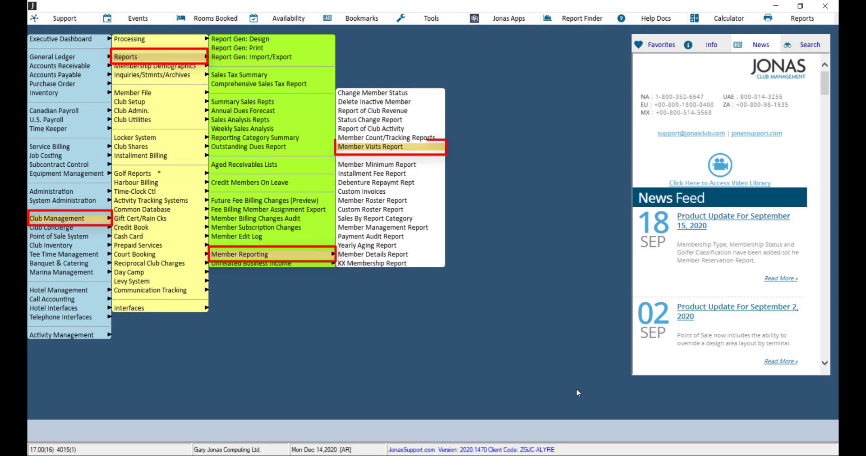
left_click(370, 146)
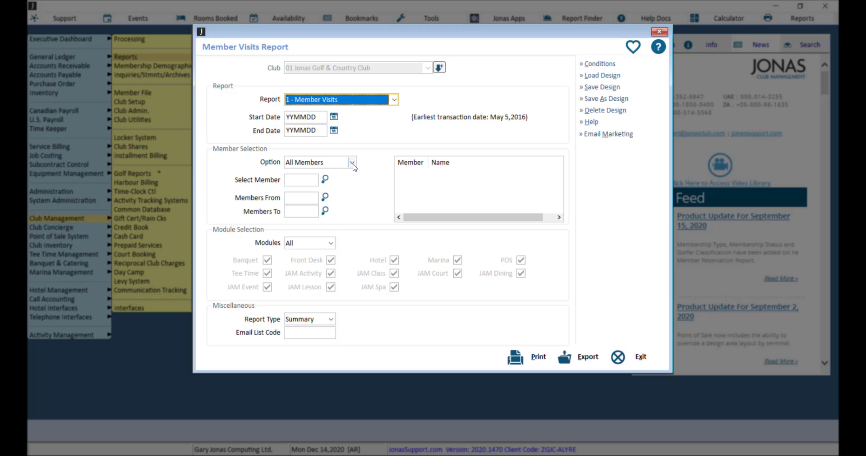
- Keep All Members, set Modules to Selected, and keep Report Type Summary
left_click(351, 163)
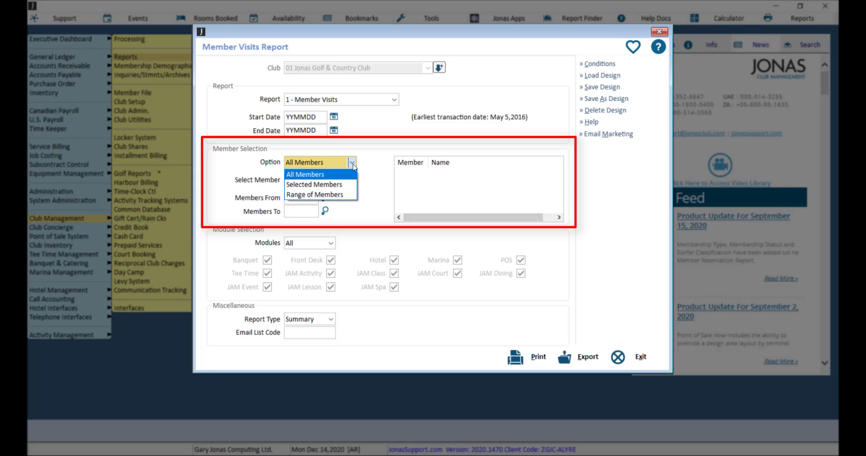
left_click(304, 174)
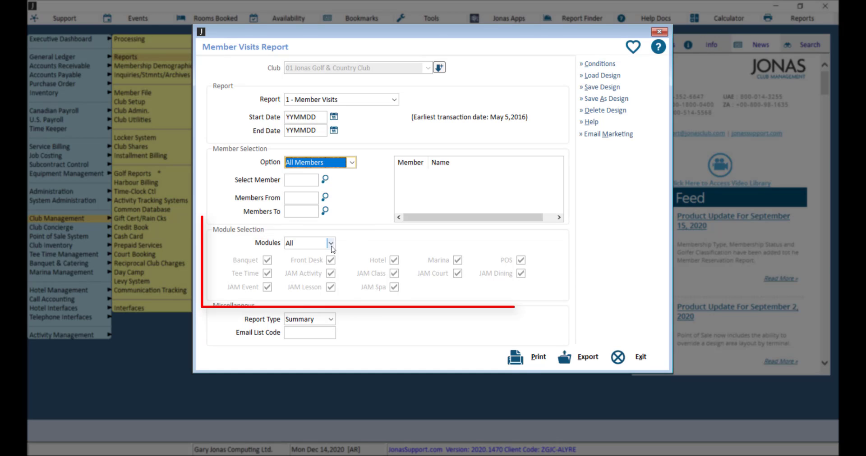
left_click(331, 243)
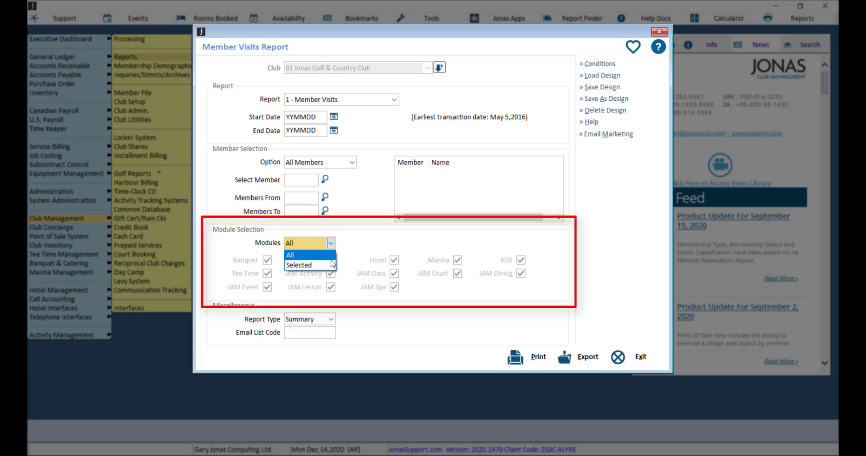
left_click(299, 265)
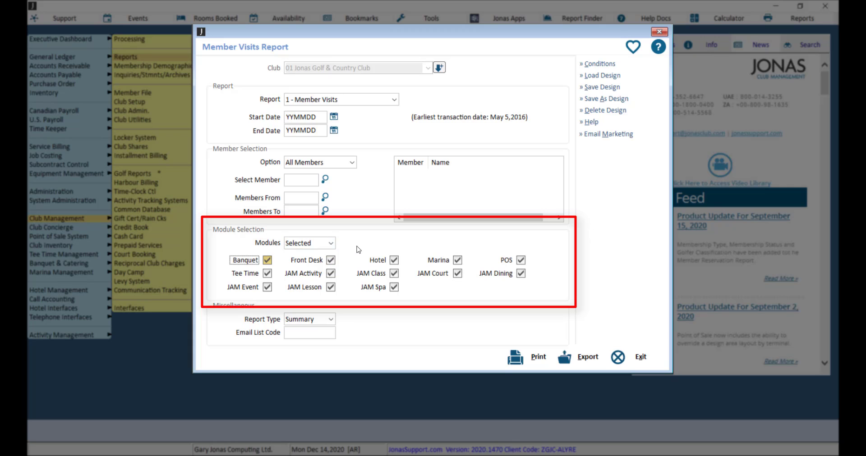
left_click(330, 319)
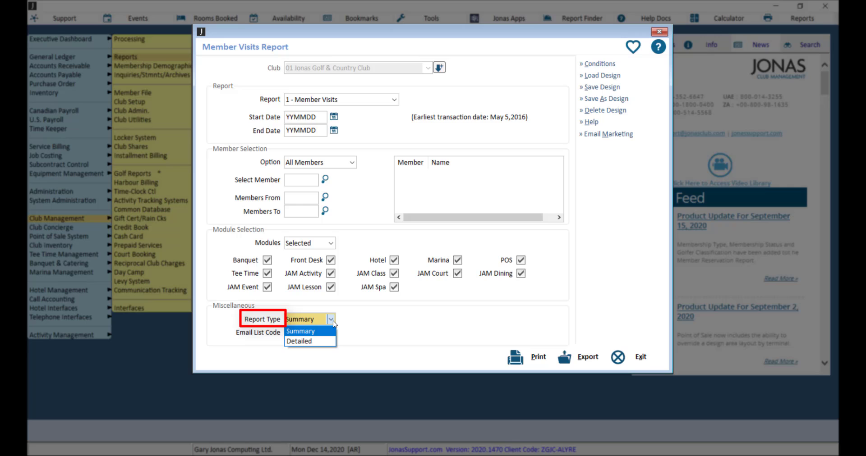
left_click(300, 331)
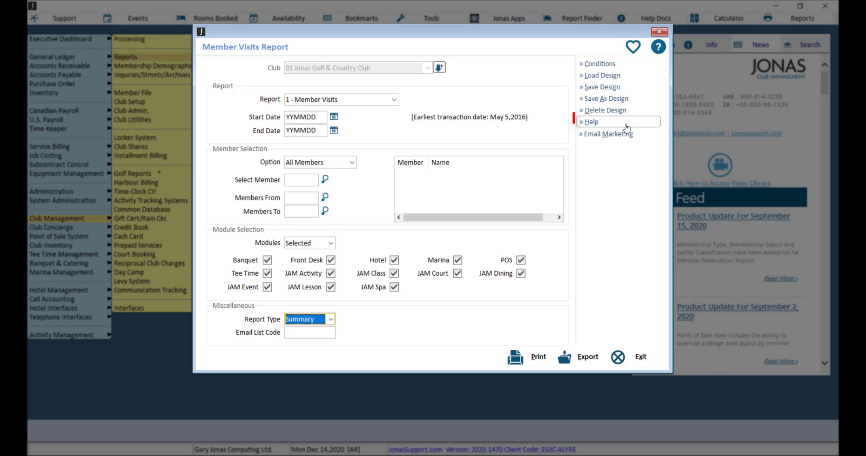
left_click(590, 121)
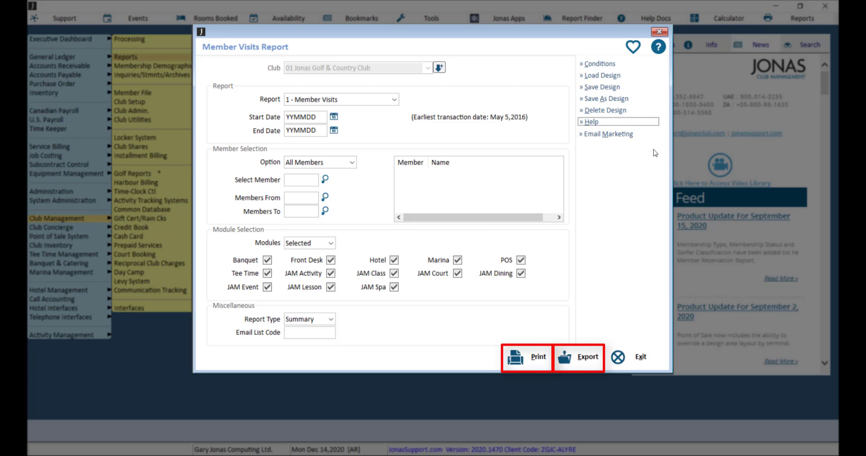
left_click(524, 357)
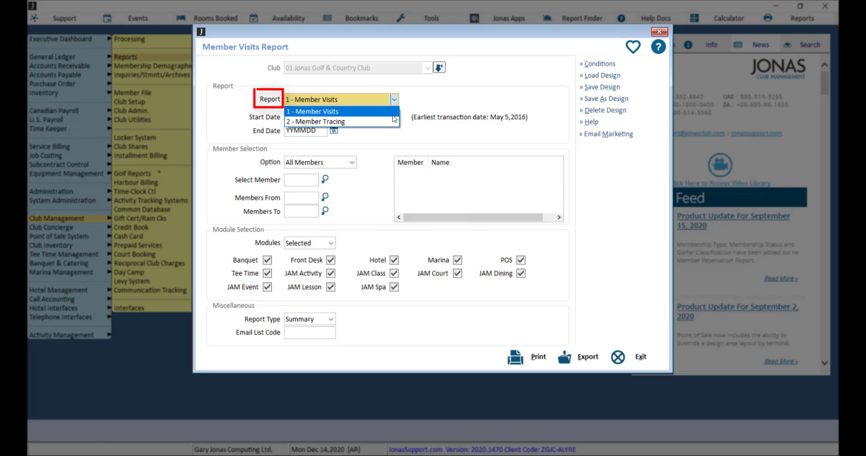
- Set Report to 2 - Member Tracing with Summary type and print the report
left_click(317, 121)
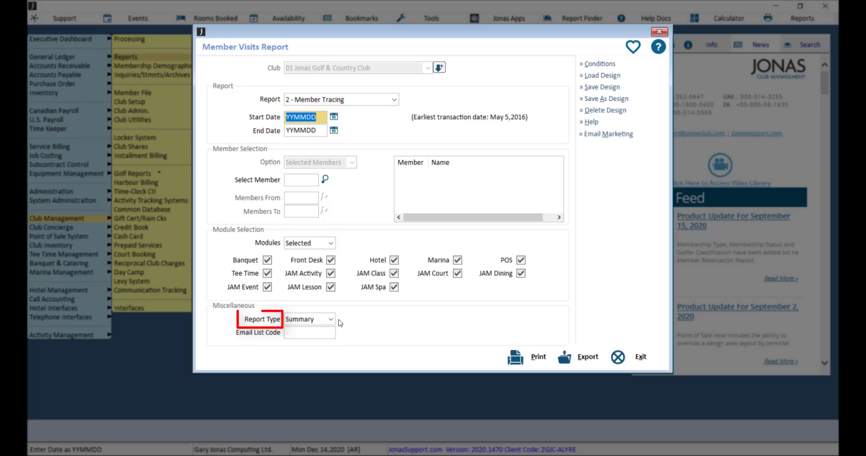
left_click(330, 319)
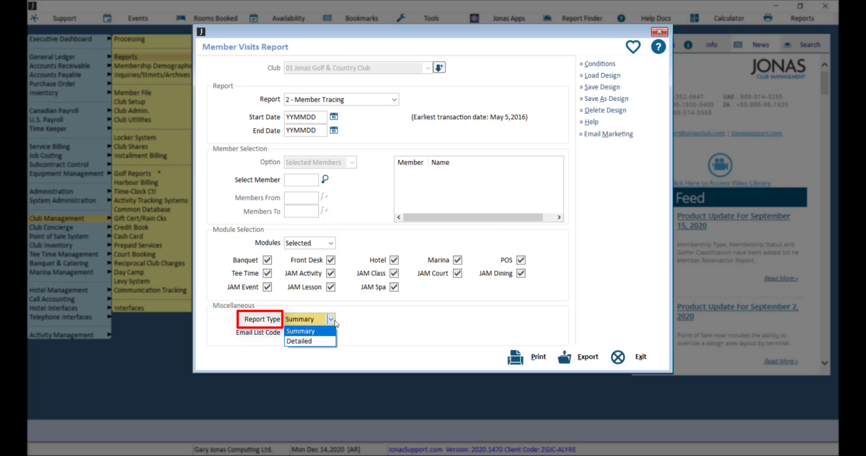
left_click(300, 331)
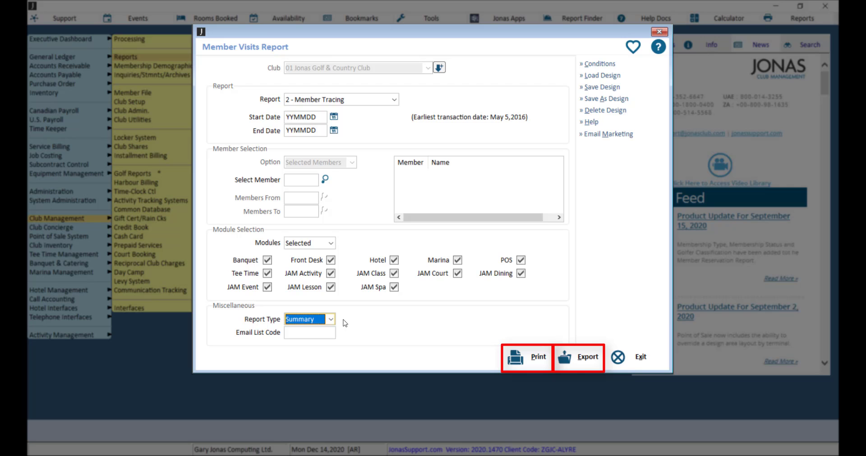
left_click(526, 357)
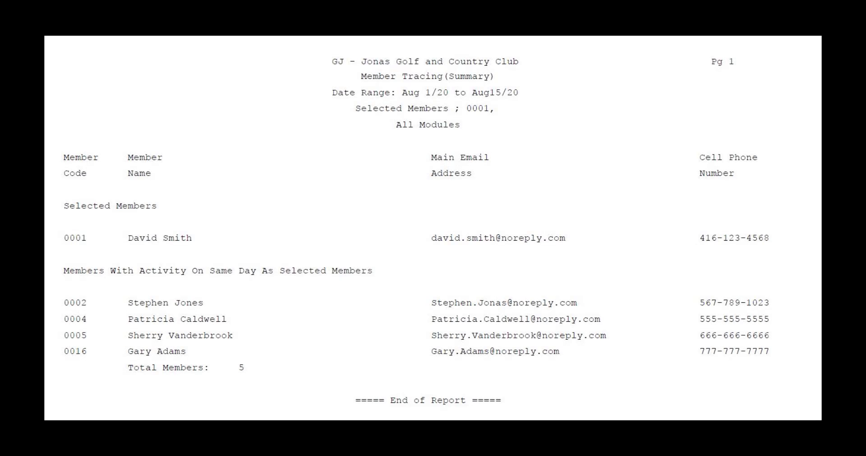